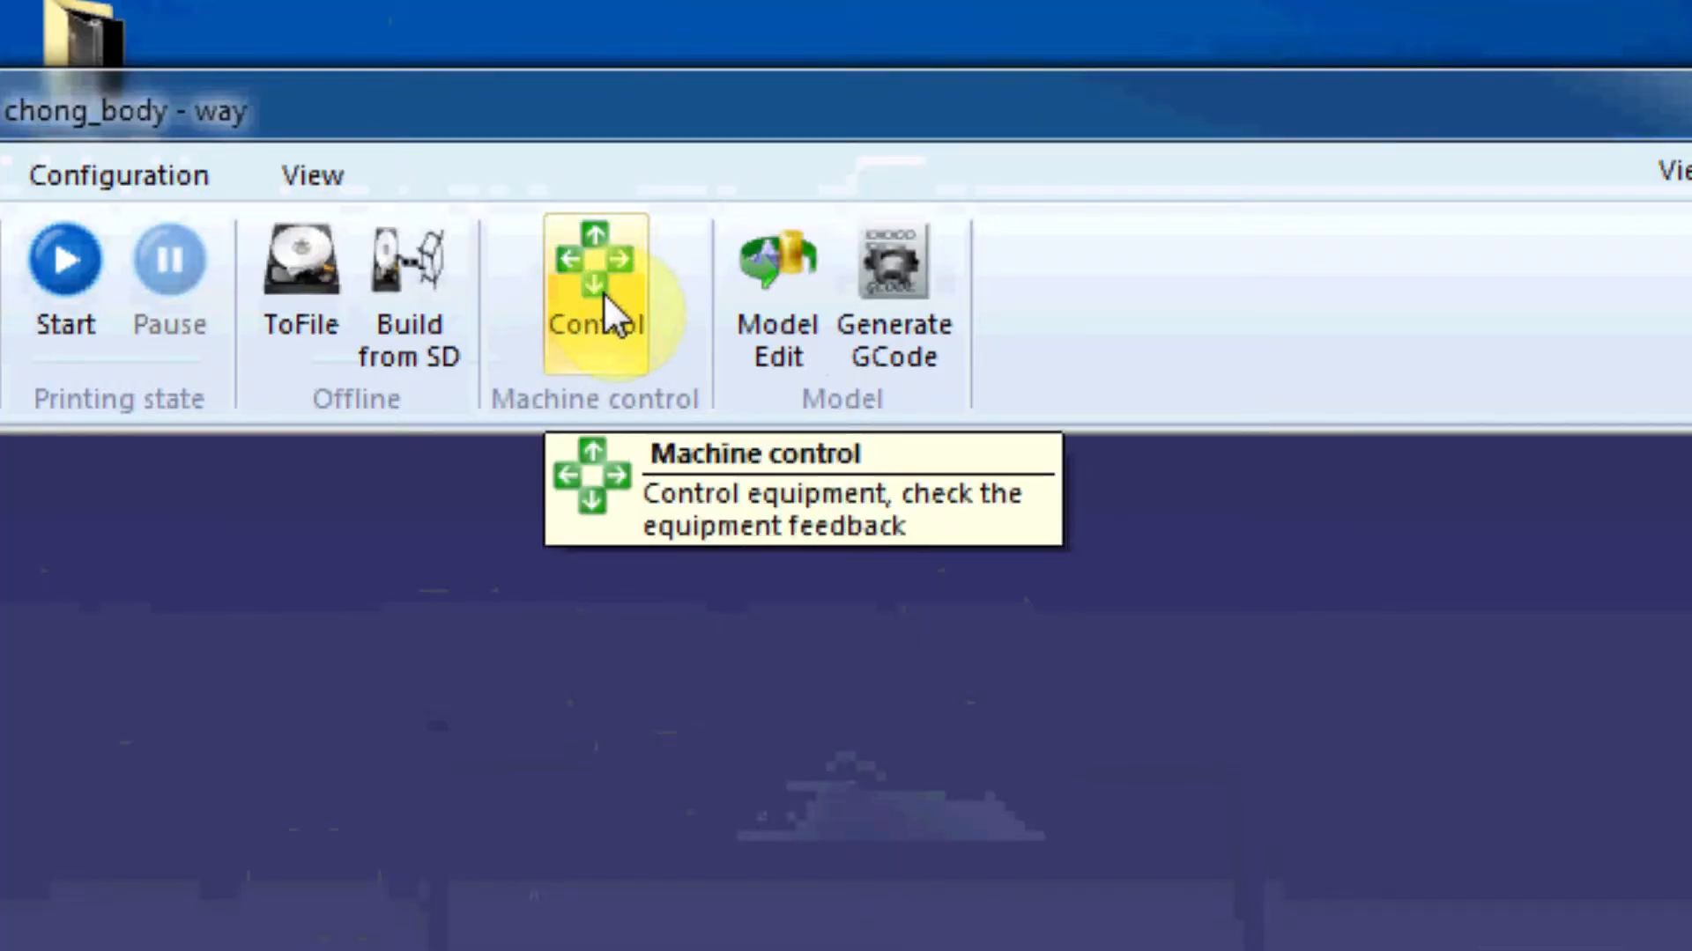
- In the Control panel, set target temperatures to Extruder 245 °C and Platform 60 °C
{"action": "left_click", "coordinate": [594, 275]}
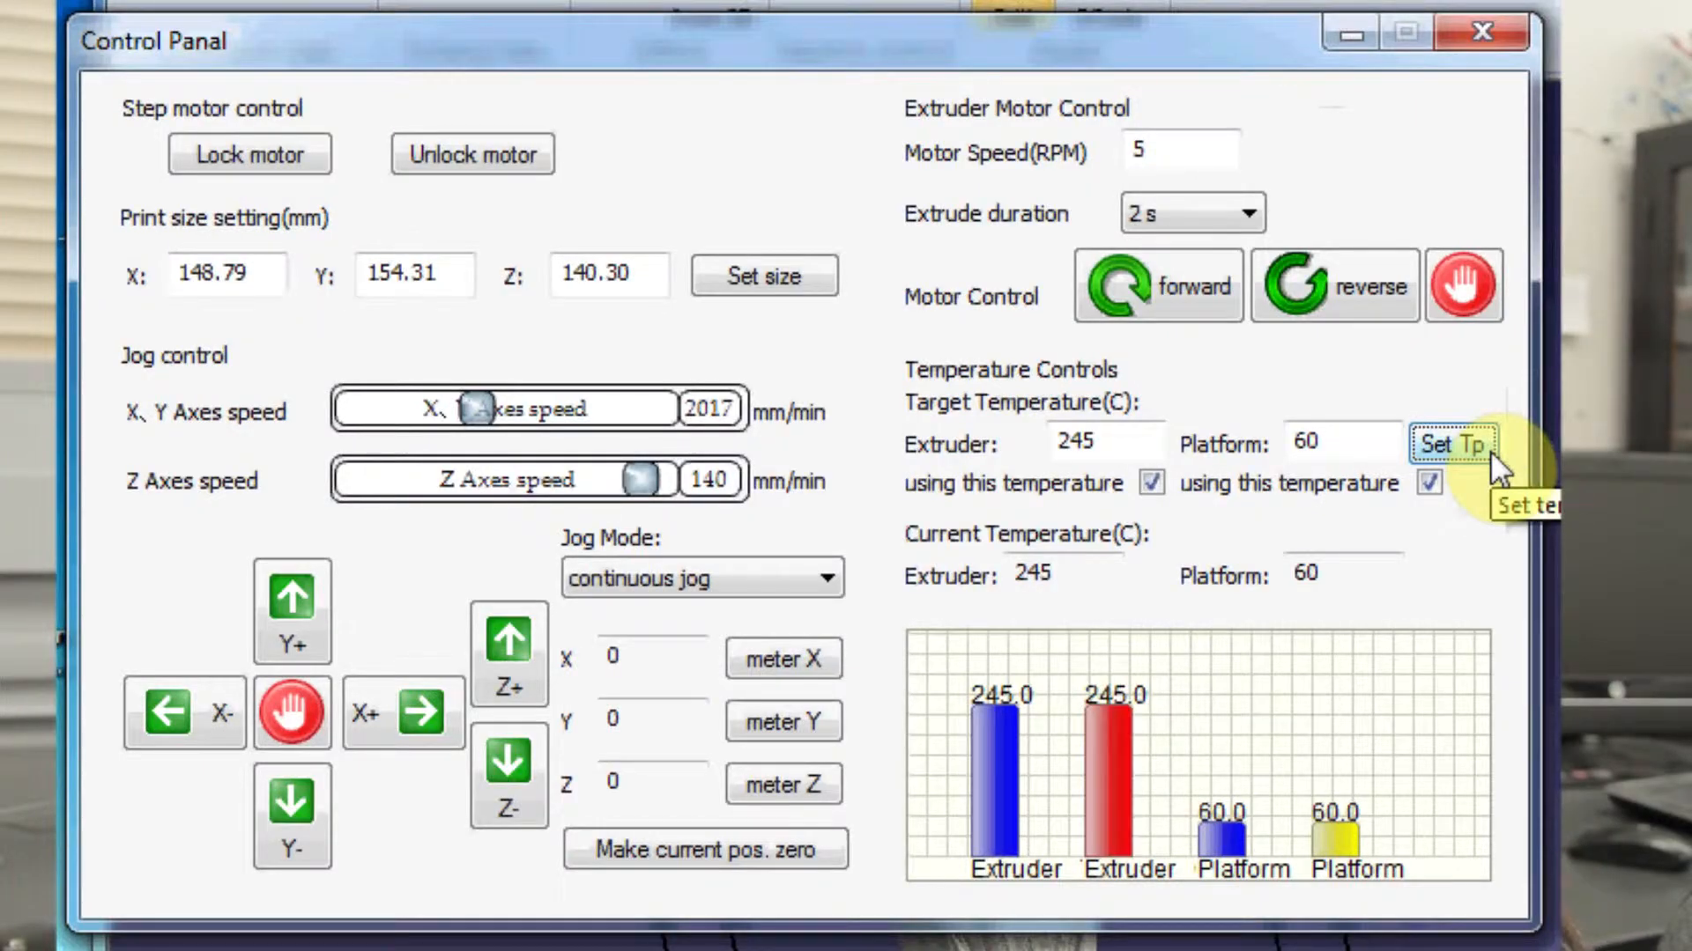
{"action": "left_click", "coordinate": [1454, 444]}
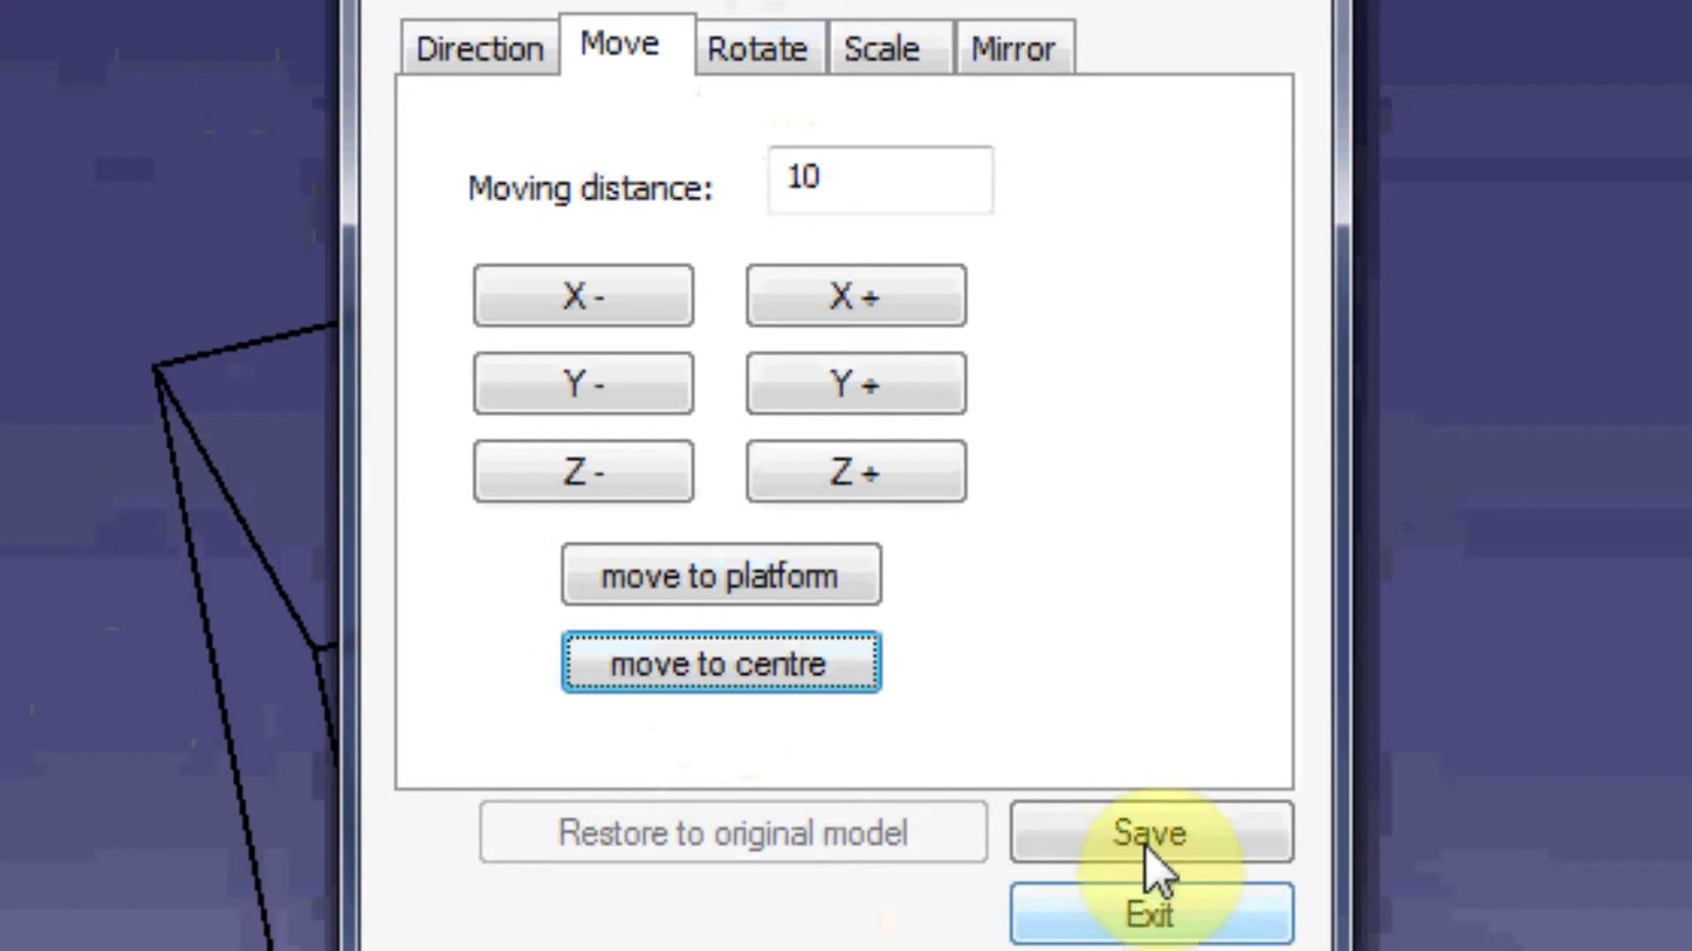
- Save the model's centred position on the platform and exit Model Edit
{"action": "left_click", "coordinate": [1149, 832]}
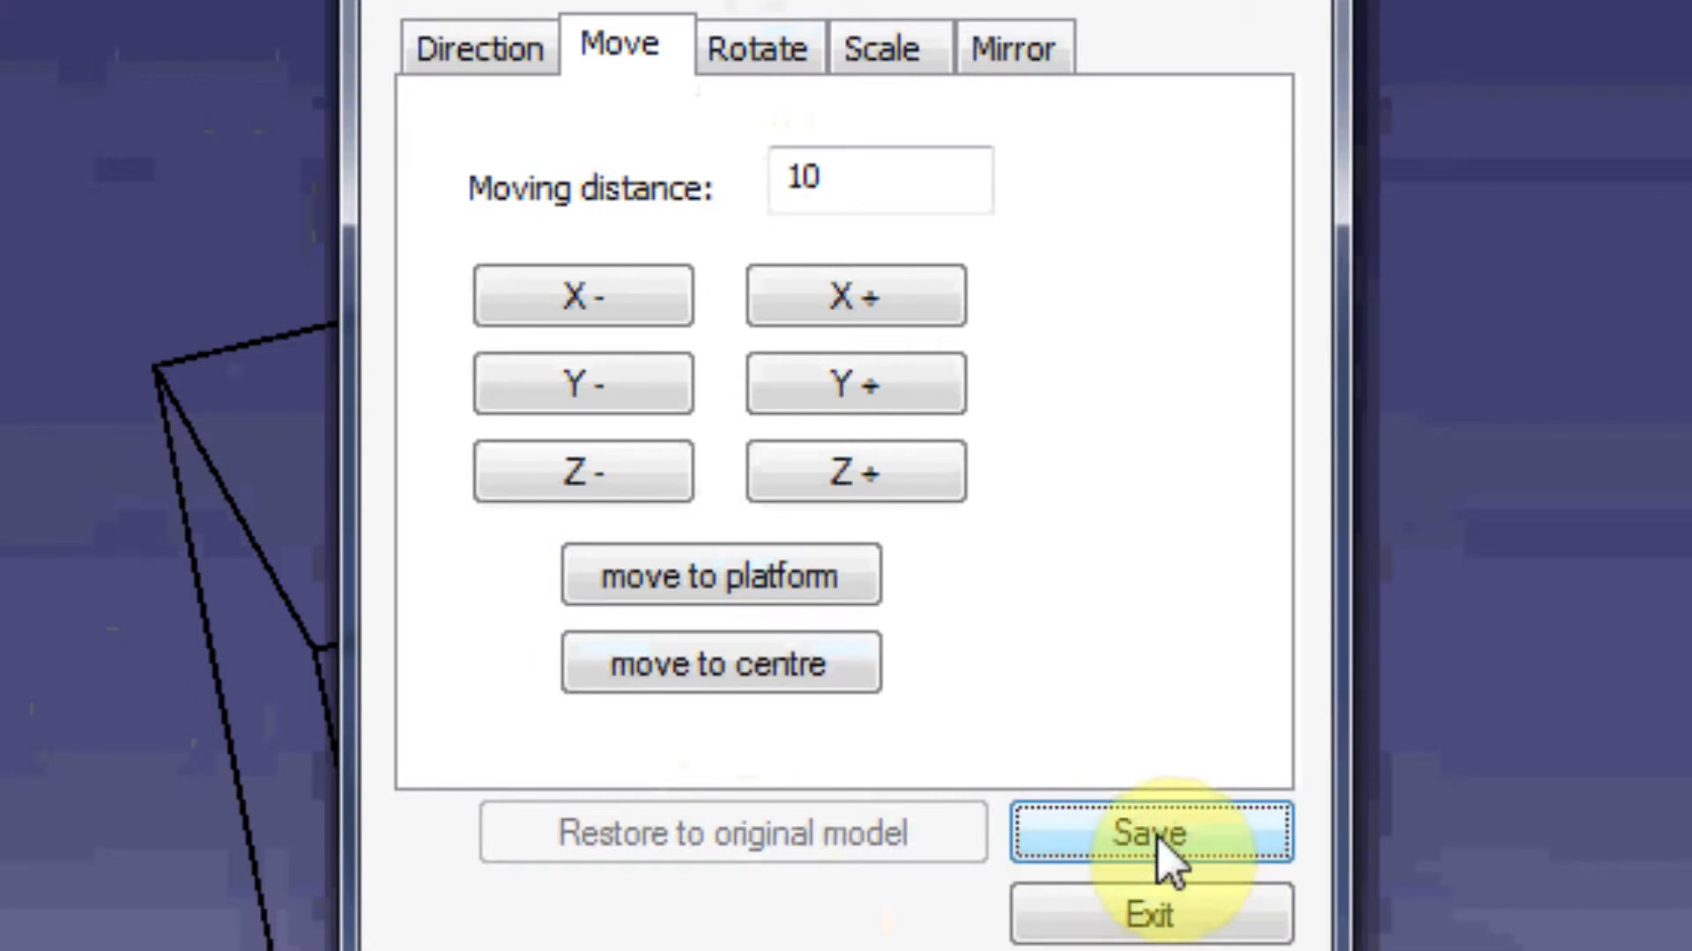
{"action": "left_click", "coordinate": [1150, 834]}
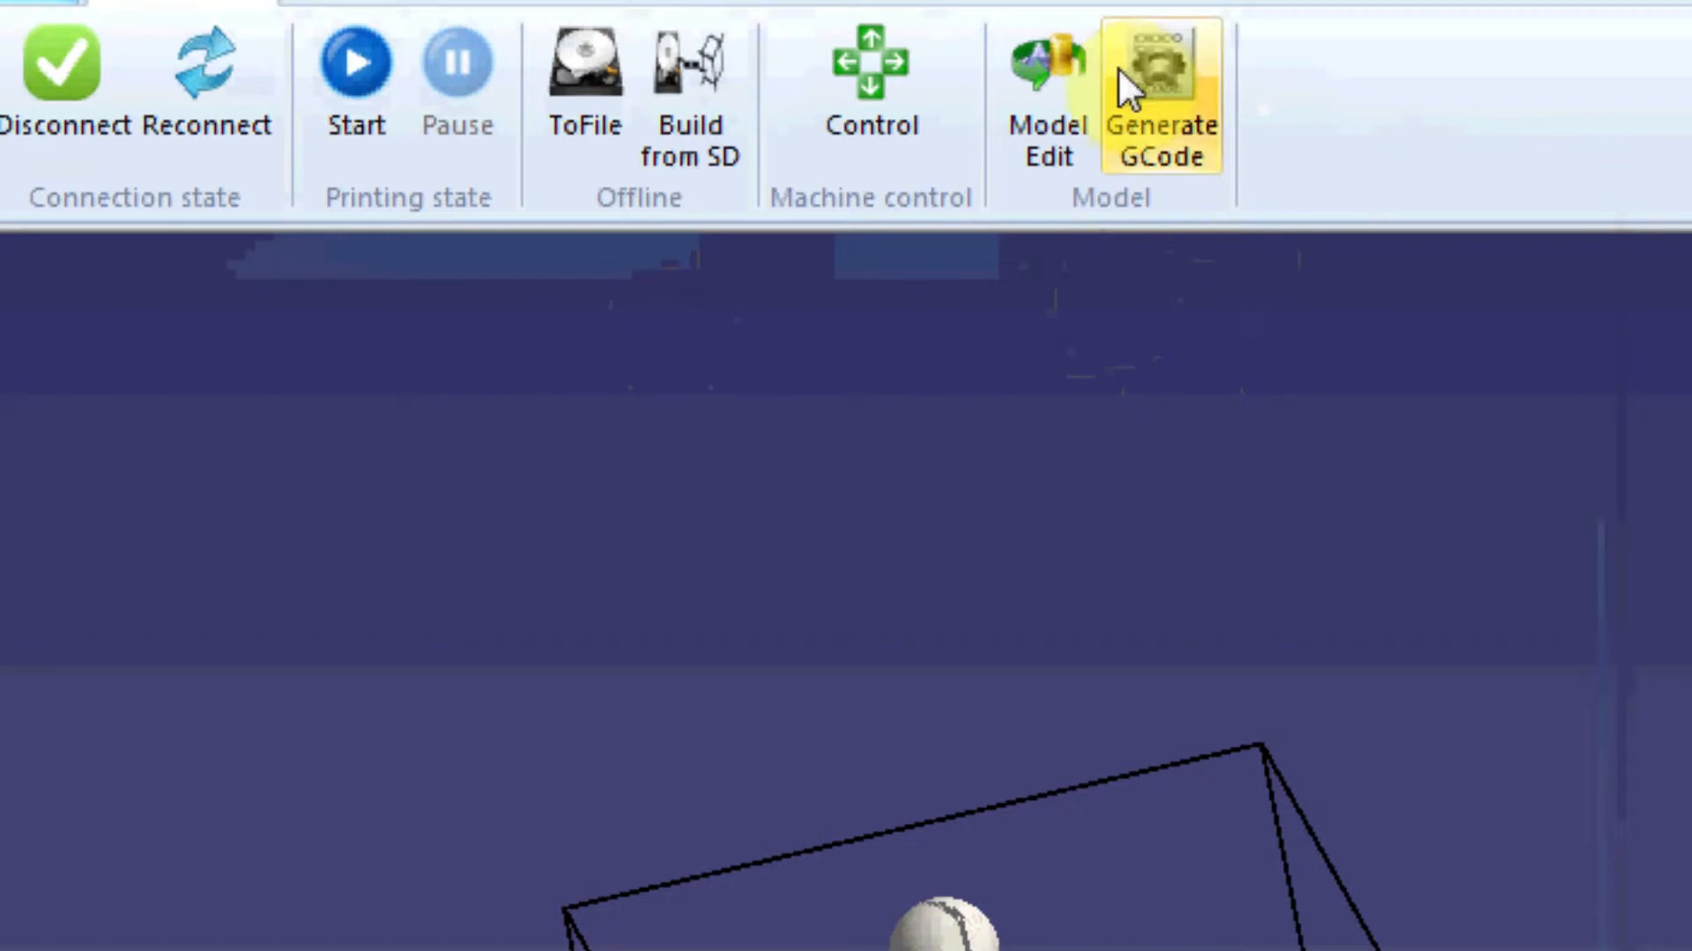
{"action": "mouse_move", "coordinate": [1154, 97]}
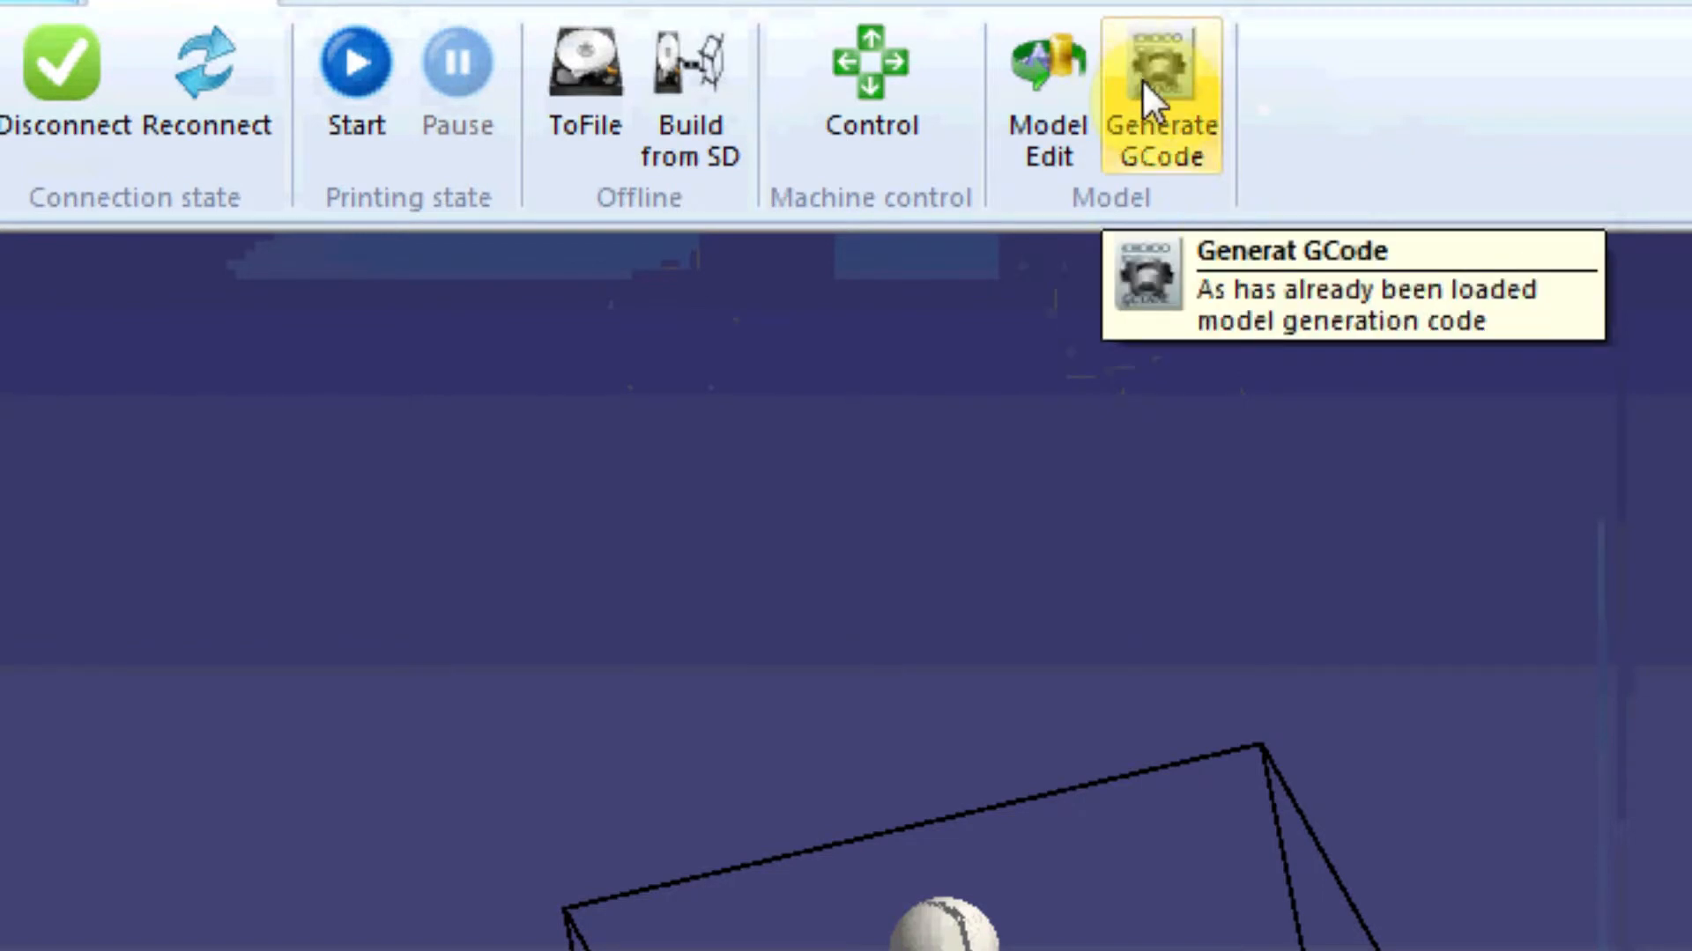
- Generate G-code using a raft, Support None and the SF35-ABS-WT2-T7-0.3 profile
{"action": "left_click", "coordinate": [1161, 97]}
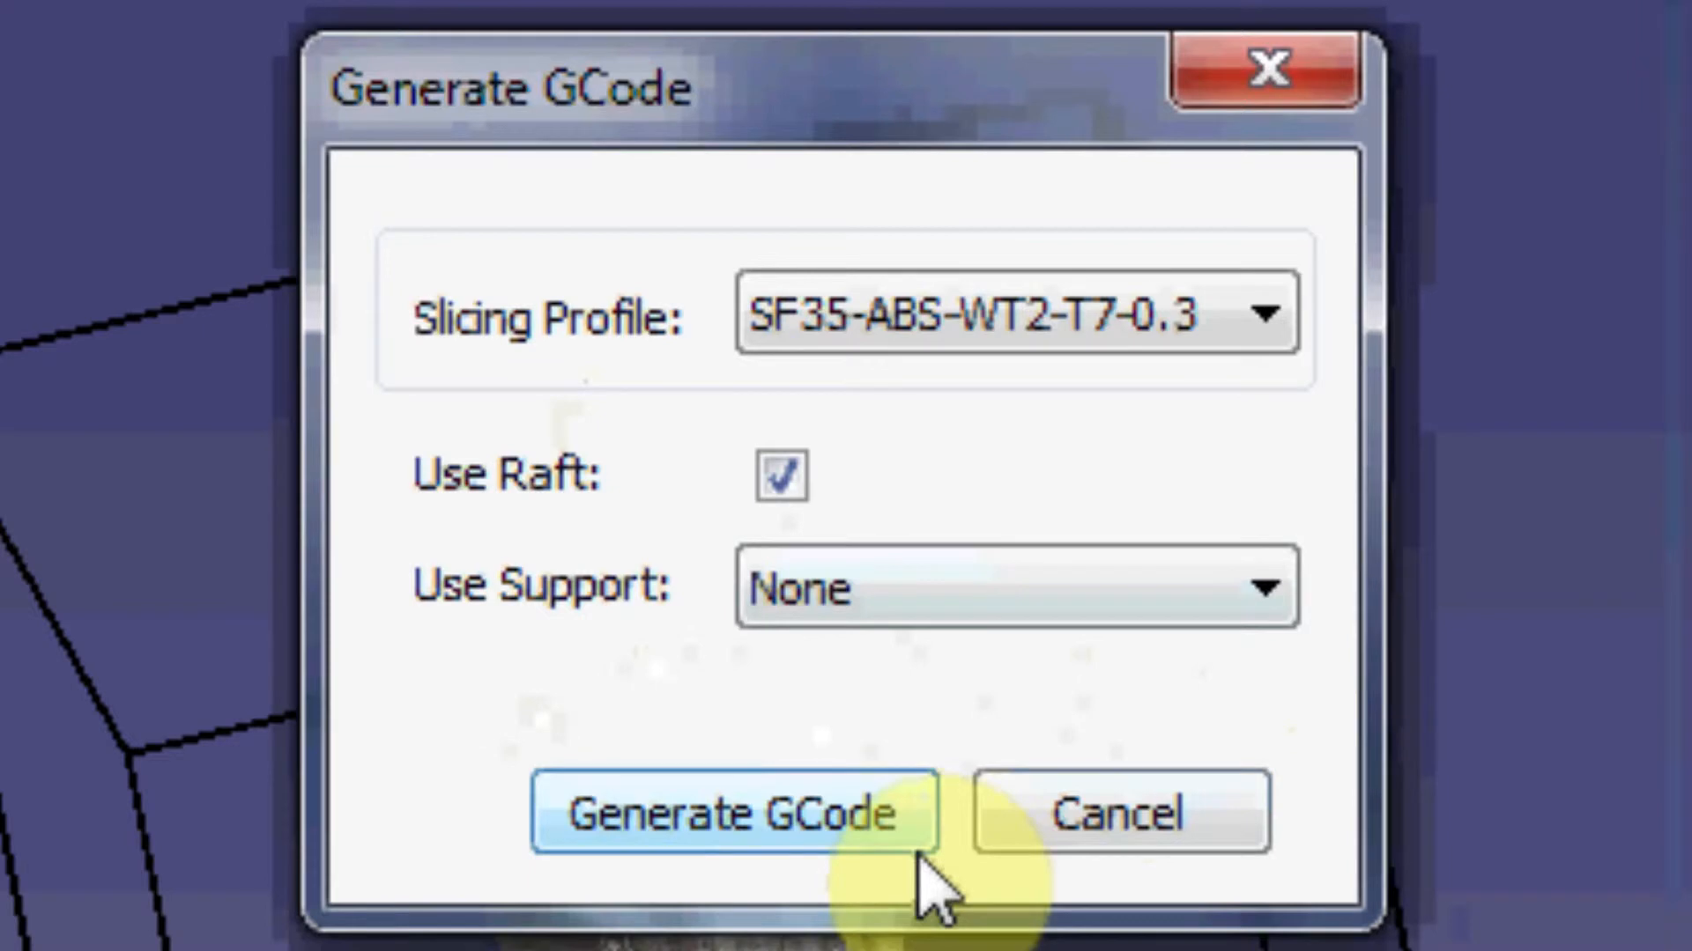
{"action": "left_click", "coordinate": [733, 812]}
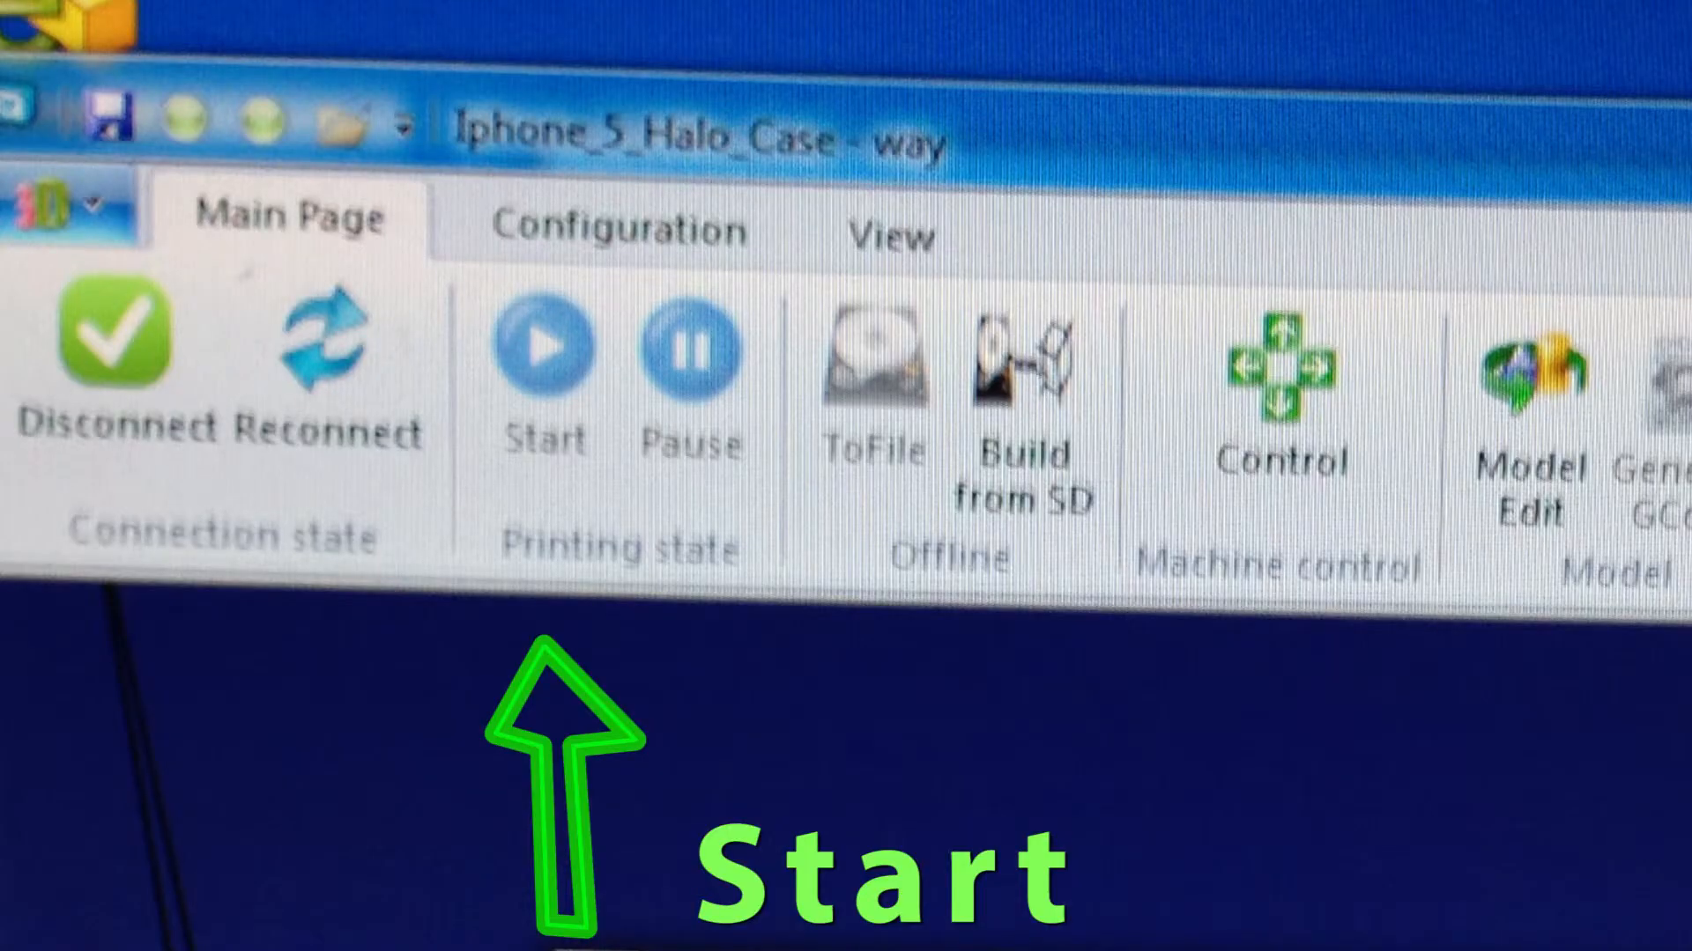